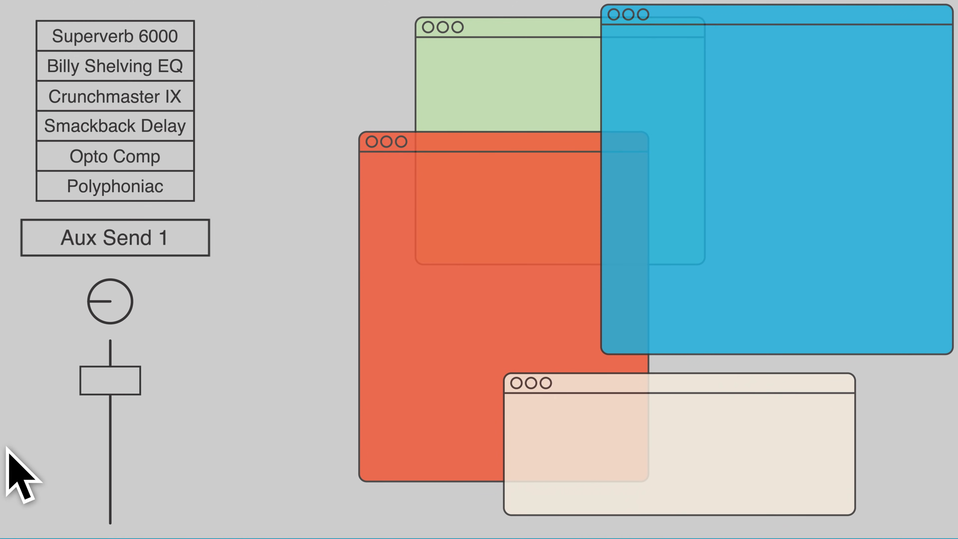
Flip the rack to view the rear of Radical Piano and Scream 4
click(115, 238)
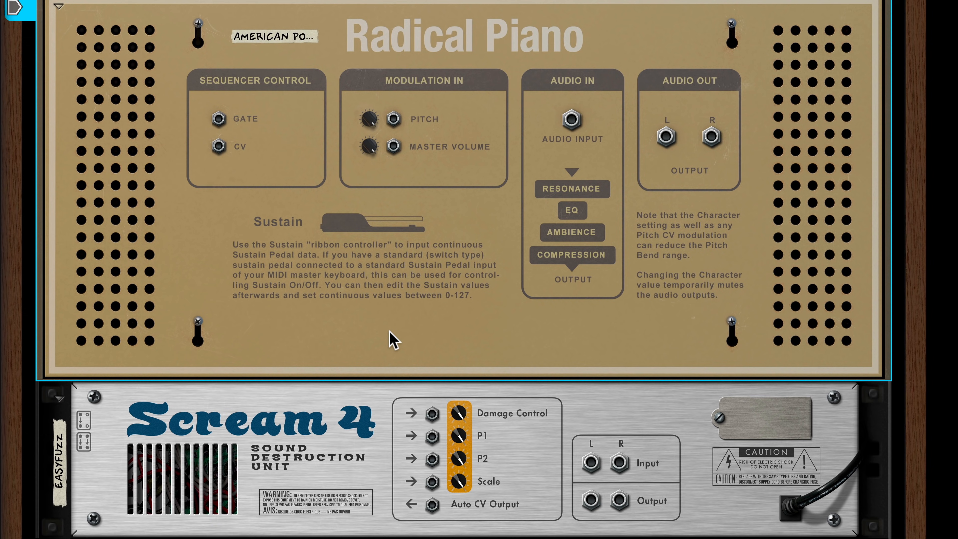
mouse_move(670, 141)
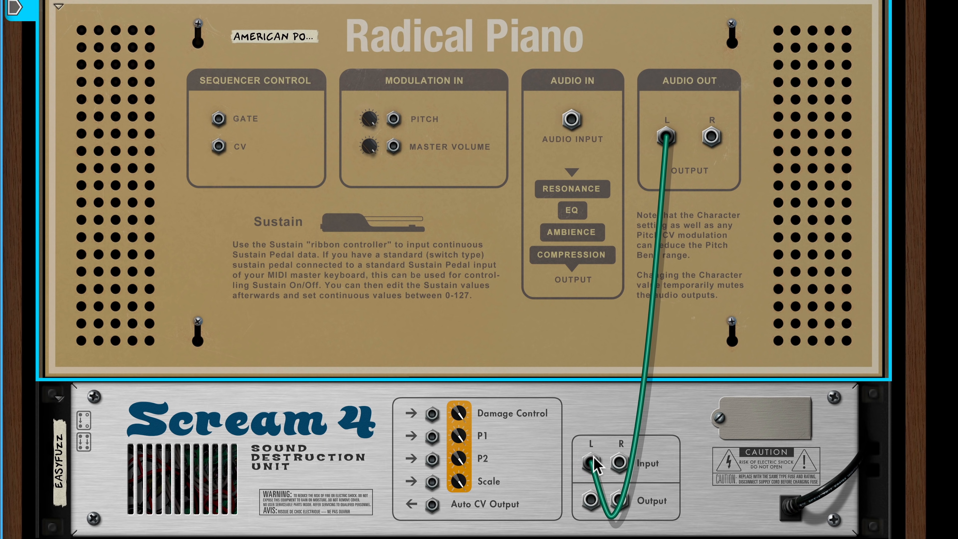
mouse_move(348, 330)
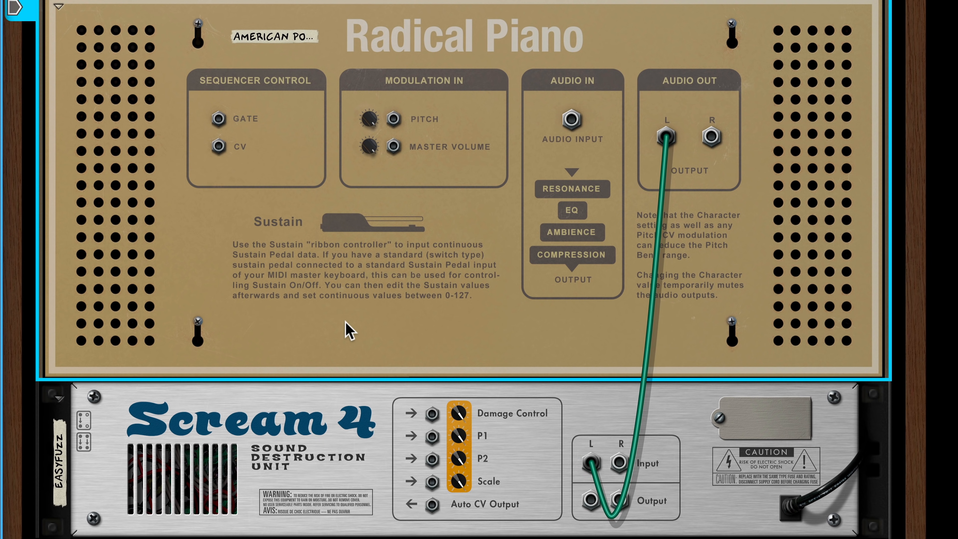
Flip the rack back to its front after cabling Radical Piano into Scream 4
click(634, 44)
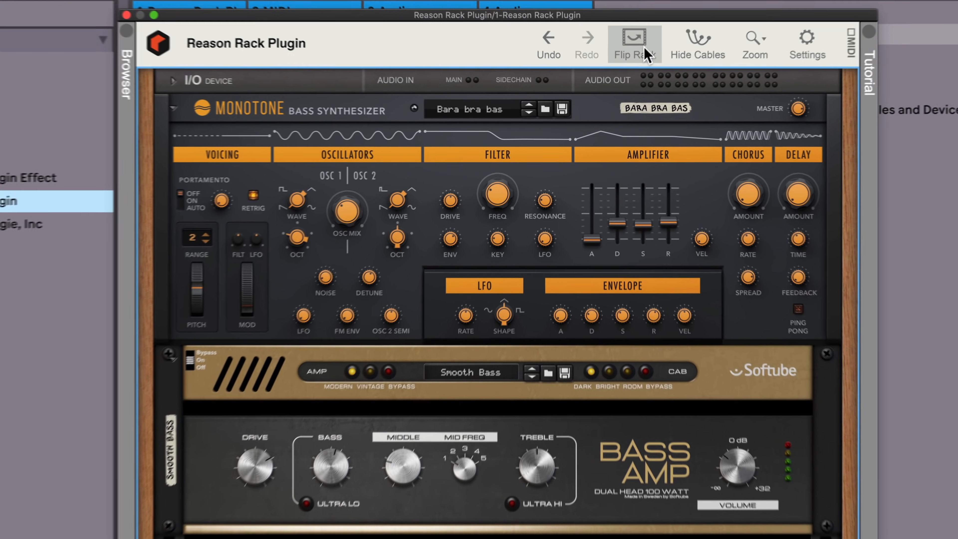
Flip the rack around to show the rear cabling view of an empty rack
click(635, 43)
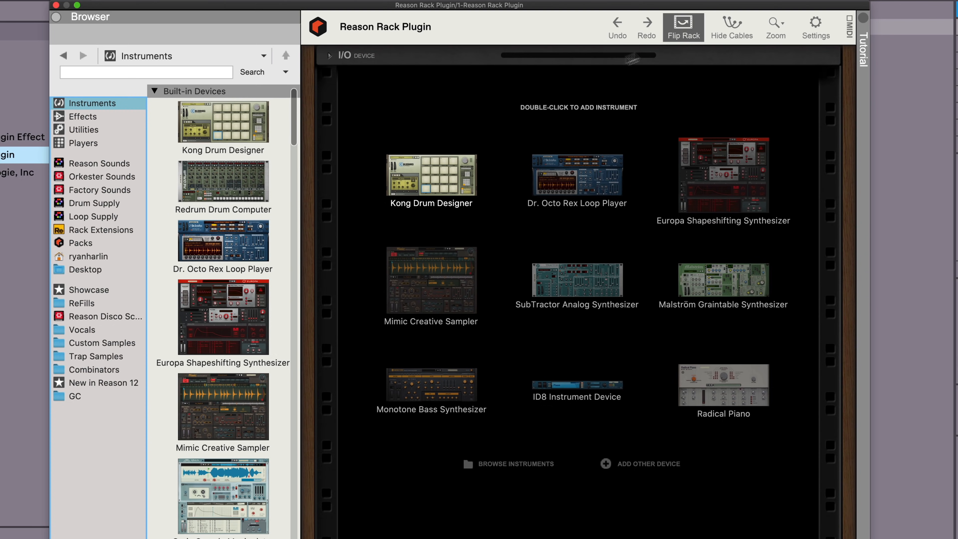
Insert a Parsec Spectral Synthesizer from the Instruments browser into the rack
scroll(down, 3)
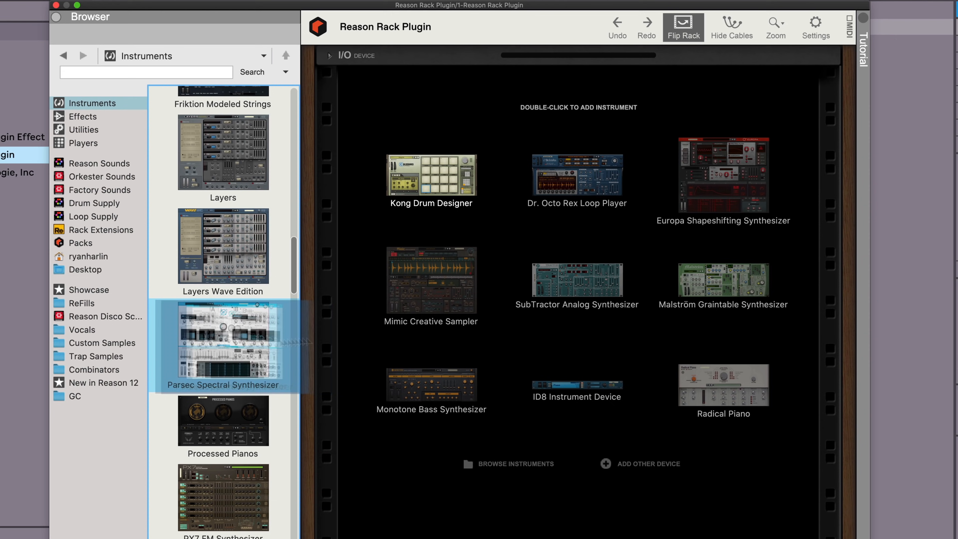
double_click(223, 347)
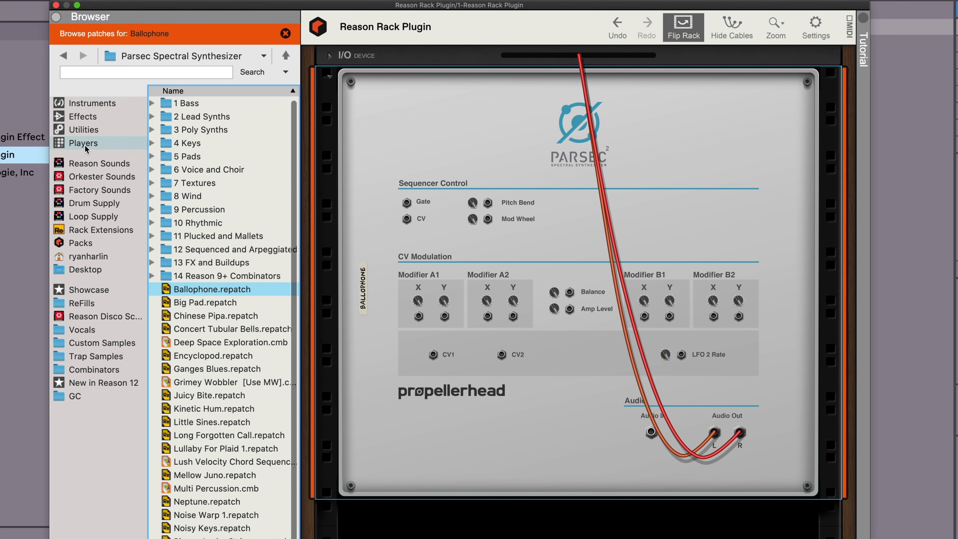
click(82, 143)
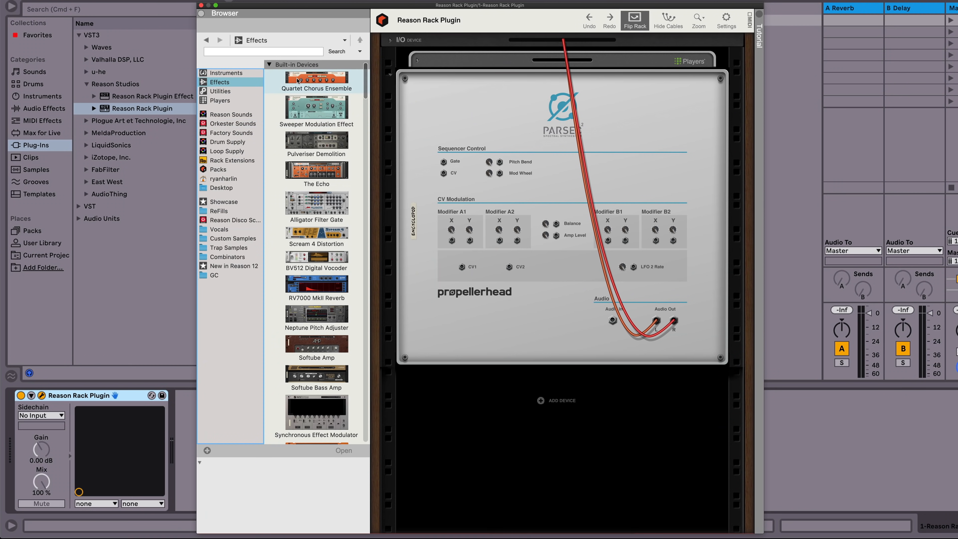
Add the Alligator Filter Gate and Quartet Chorus effects beneath Parsec
double_click(316, 78)
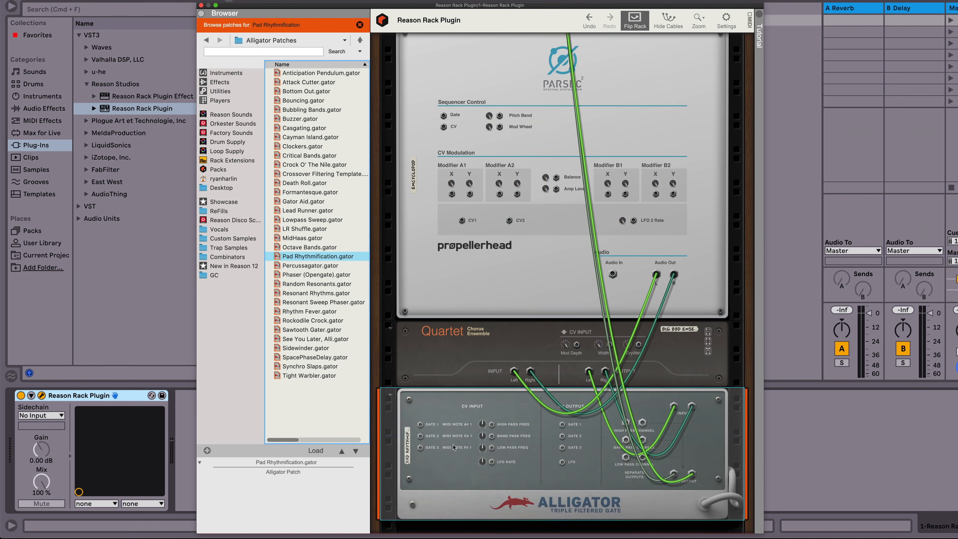
click(220, 82)
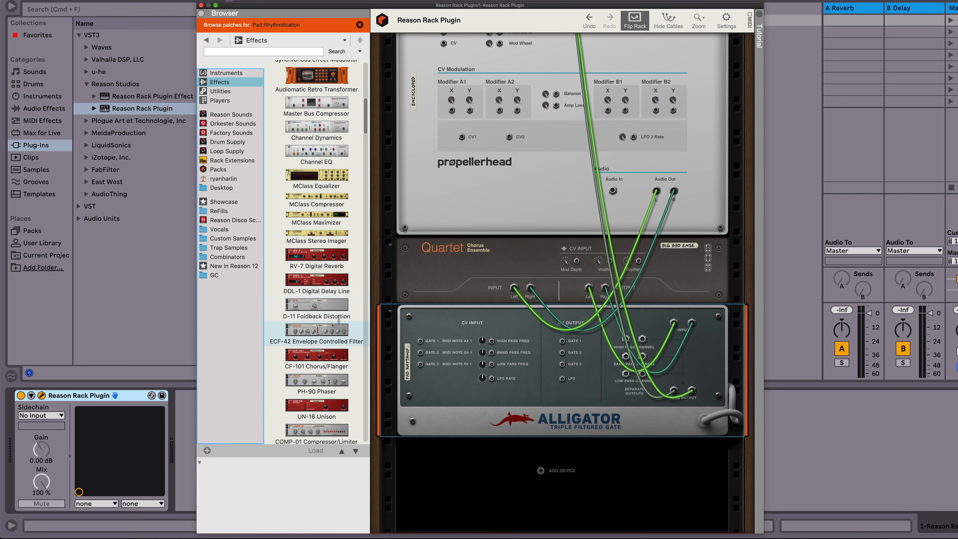
double_click(316, 161)
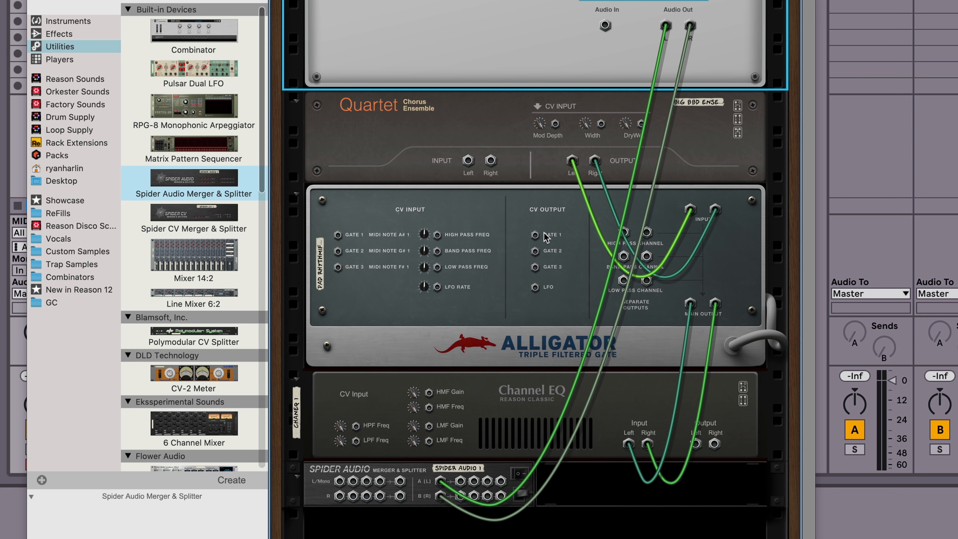
mouse_move(667, 30)
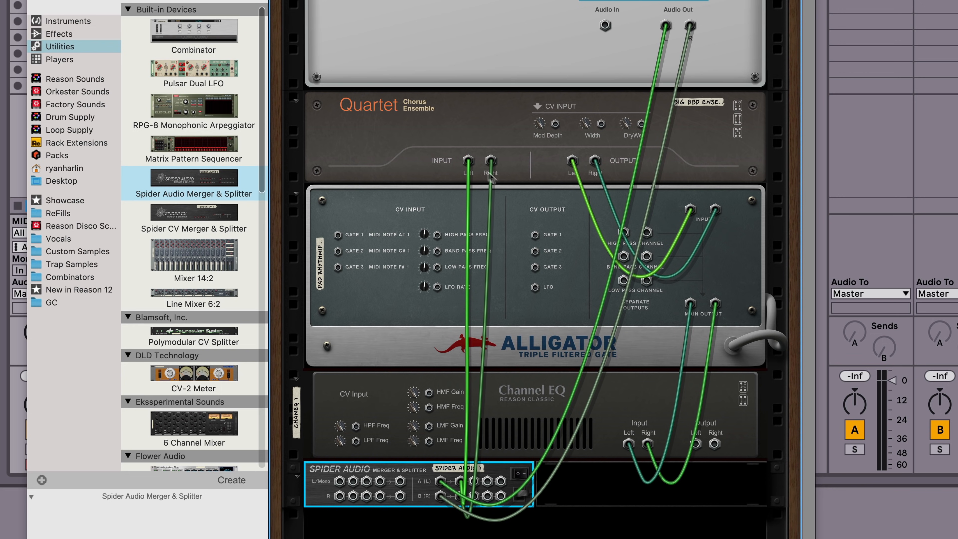
mouse_move(691, 219)
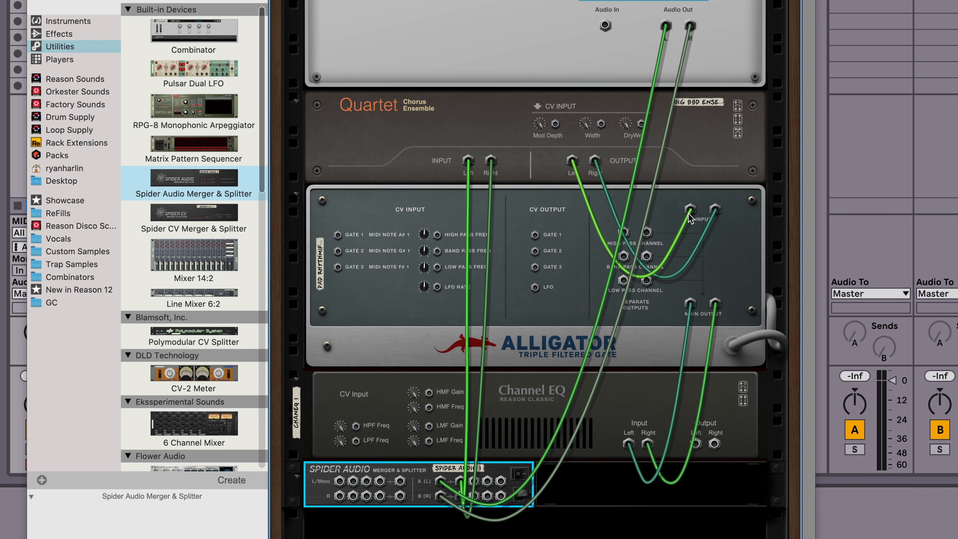
mouse_move(686, 333)
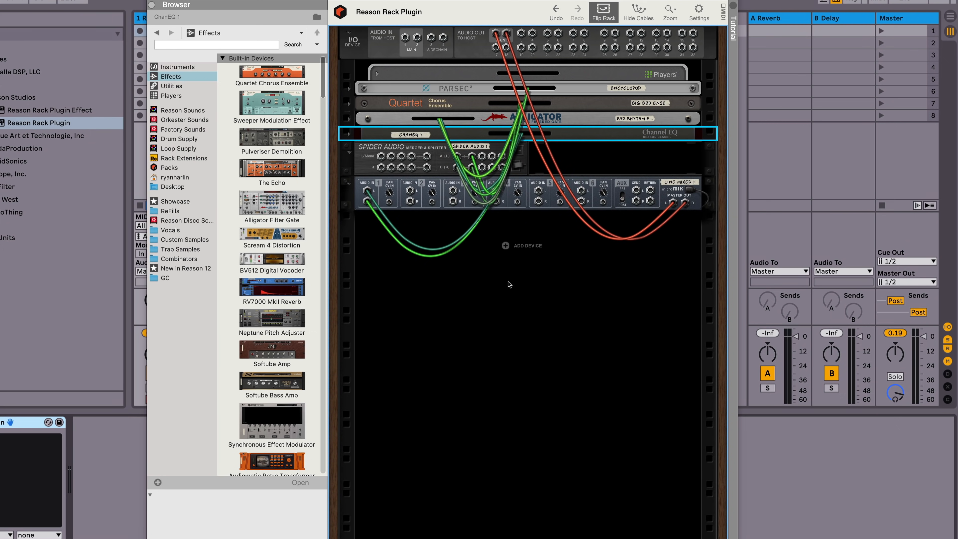
Scroll down the rack to reach the Rotor and ParaFilter Sequencer cabling
scroll(down, 3)
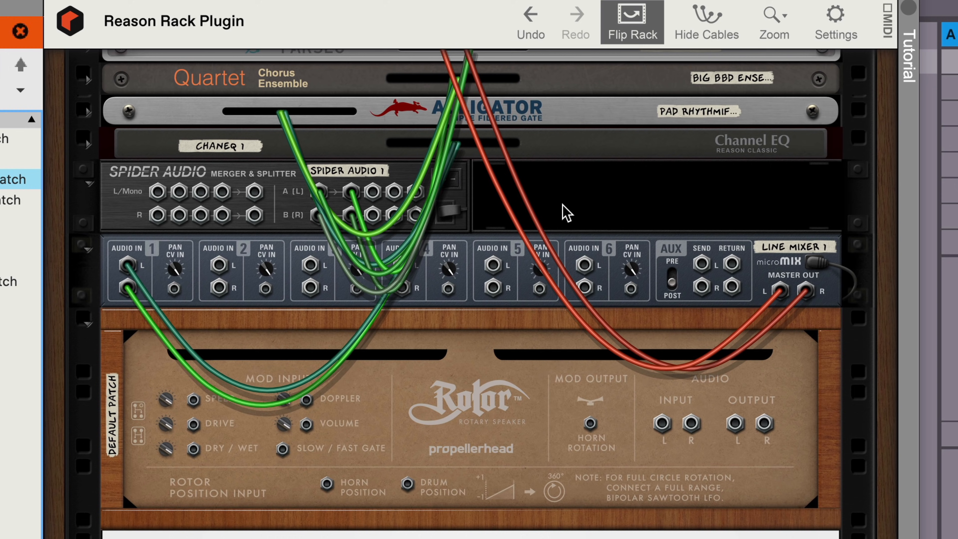
mouse_move(376, 204)
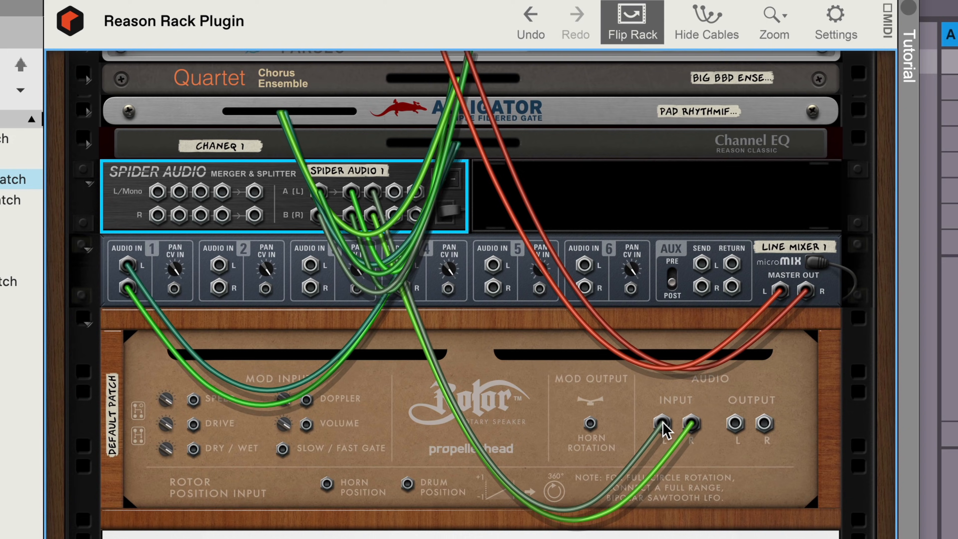
scroll(down, 3)
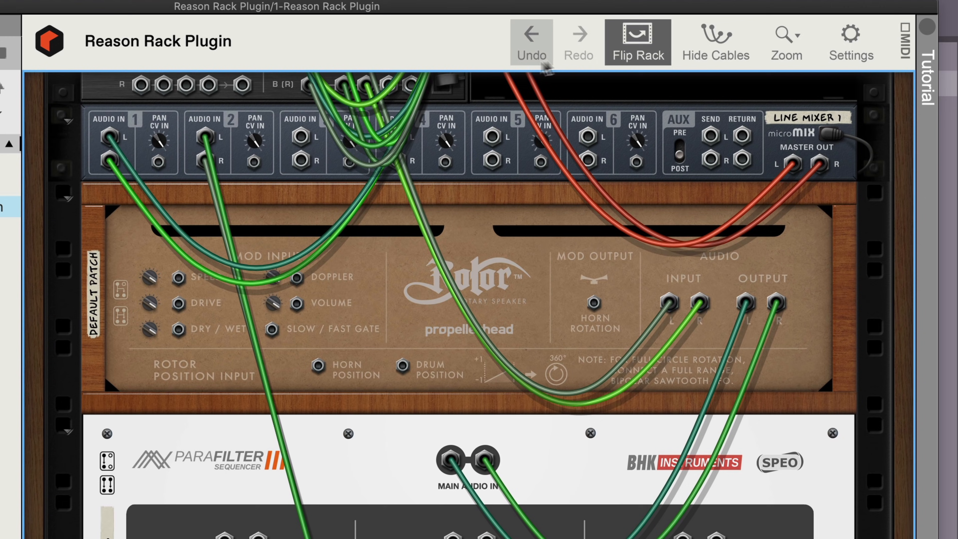
click(637, 41)
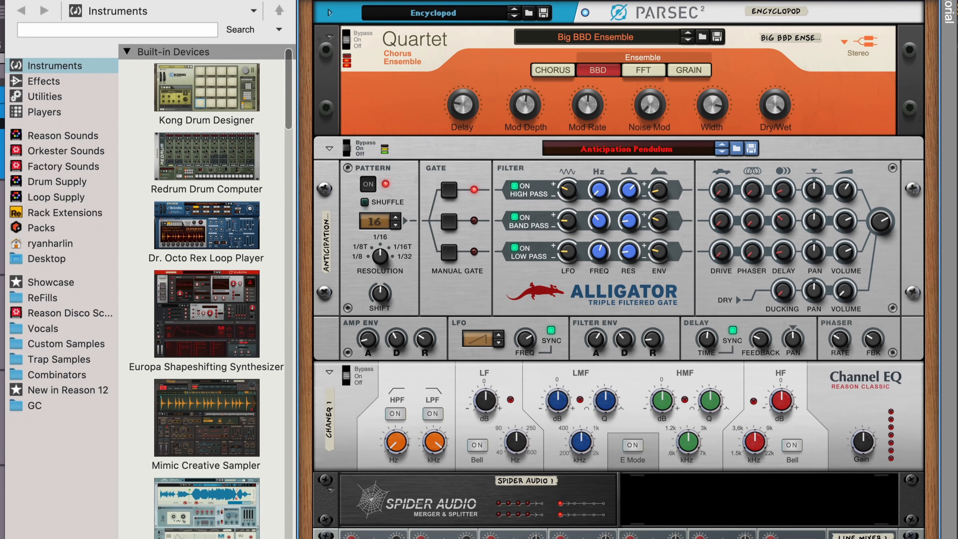
scroll(down, 3)
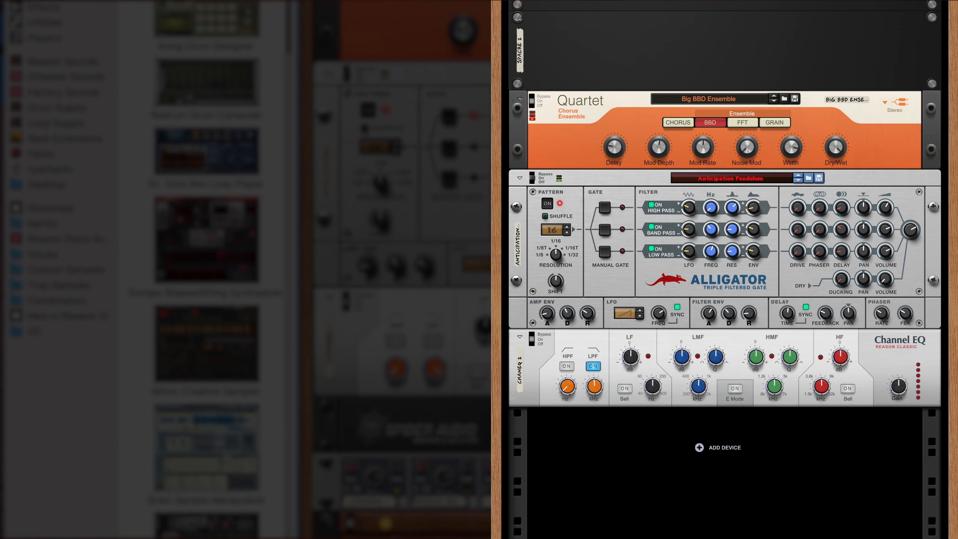
scroll(down, 3)
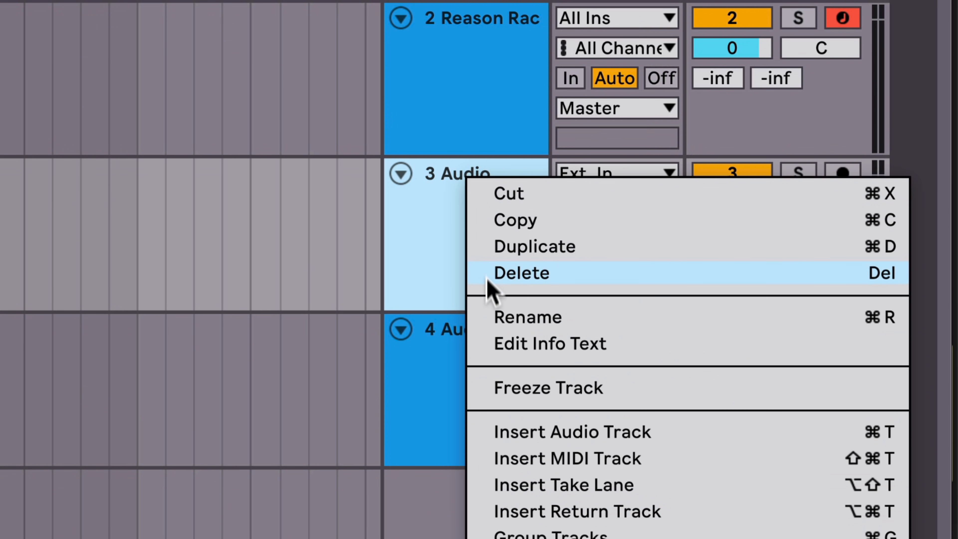
Delete the extra audio track, choose the Scream effect and bring up the rack's rear view
click(527, 317)
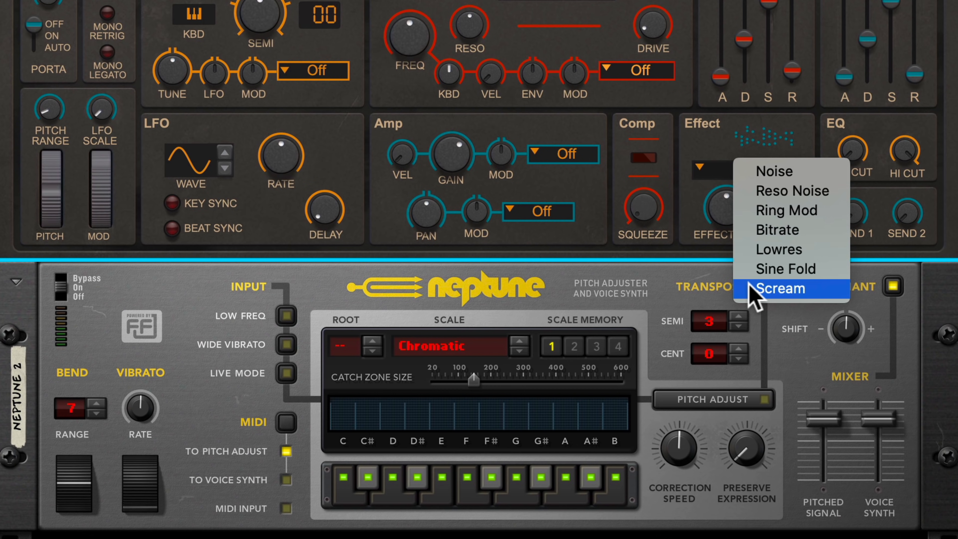
click(776, 288)
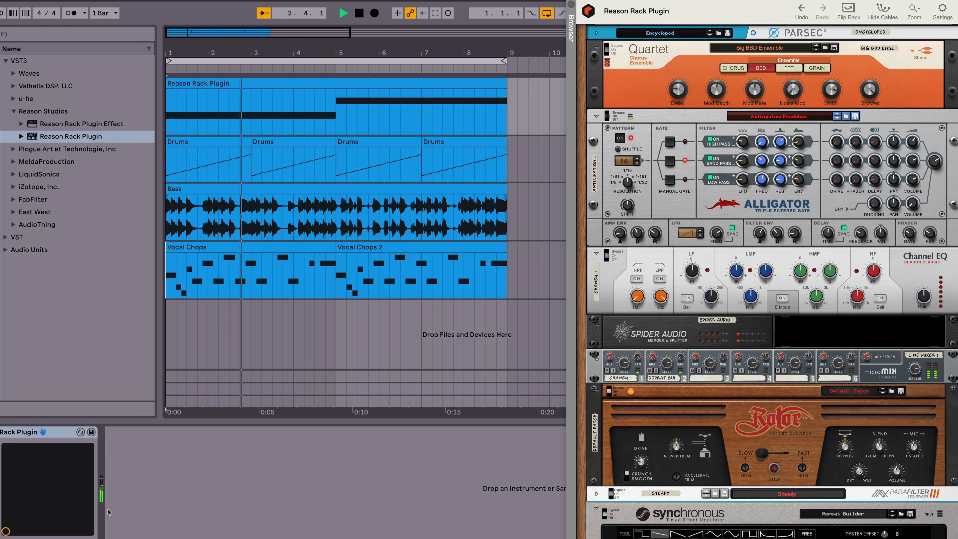
click(848, 11)
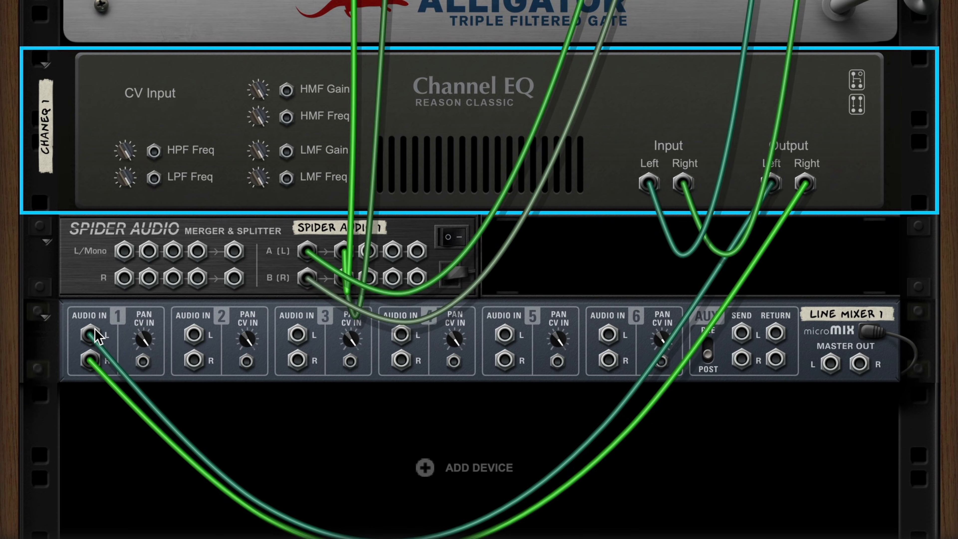
scroll(down, 3)
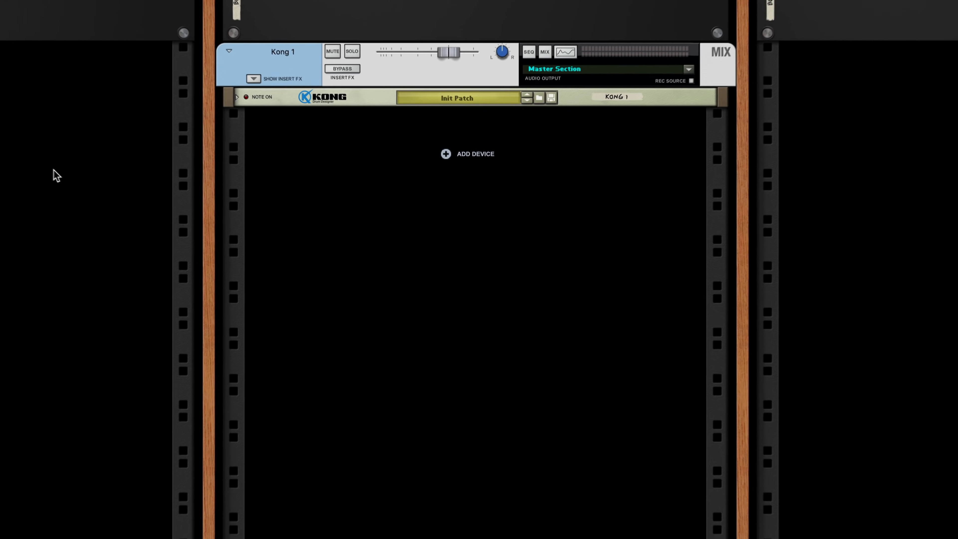
Unfold Kong Drum Designer and reveal its drum and effects section
scroll(up, 3)
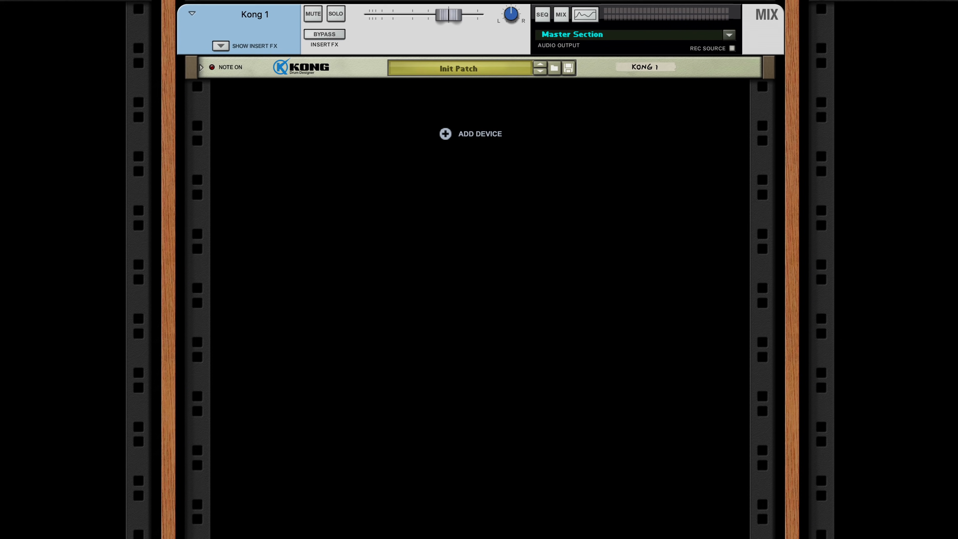
mouse_move(207, 75)
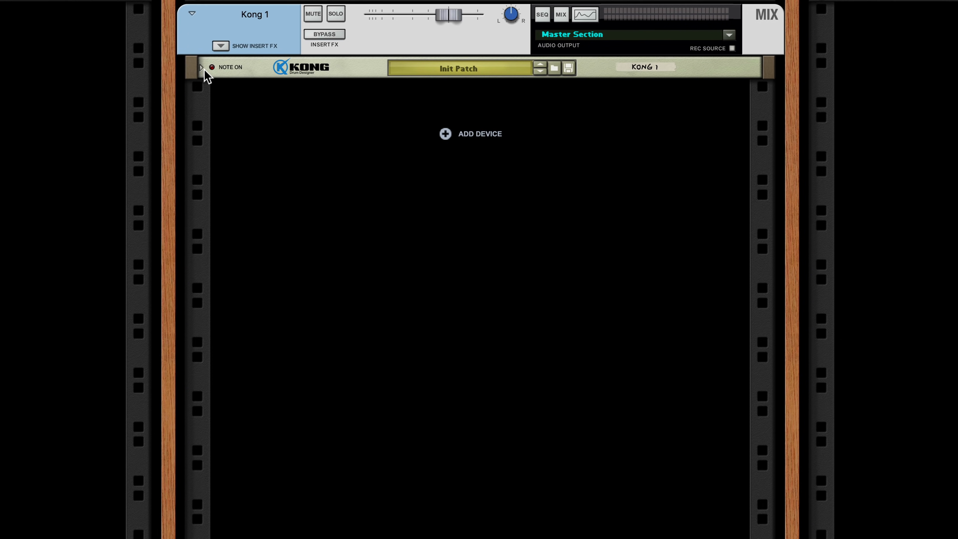
click(201, 68)
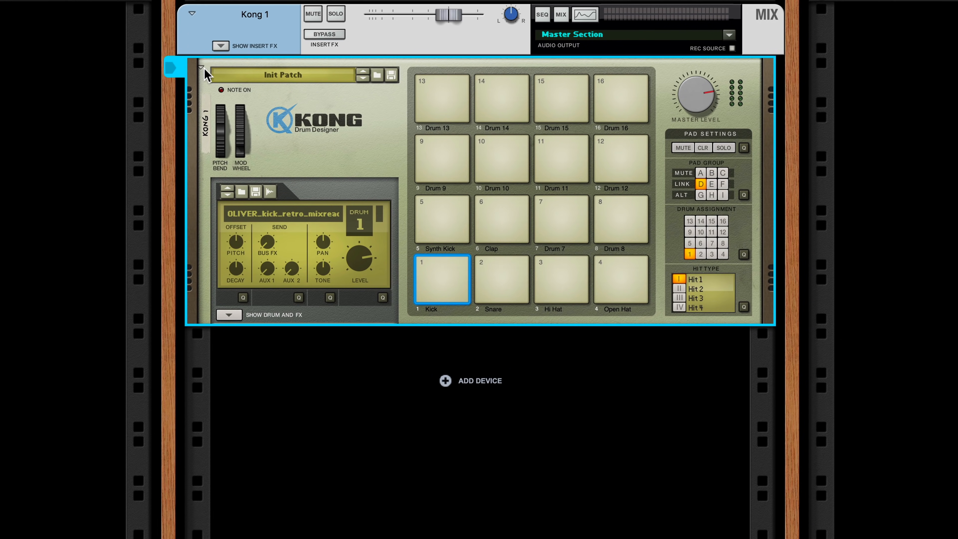
click(228, 315)
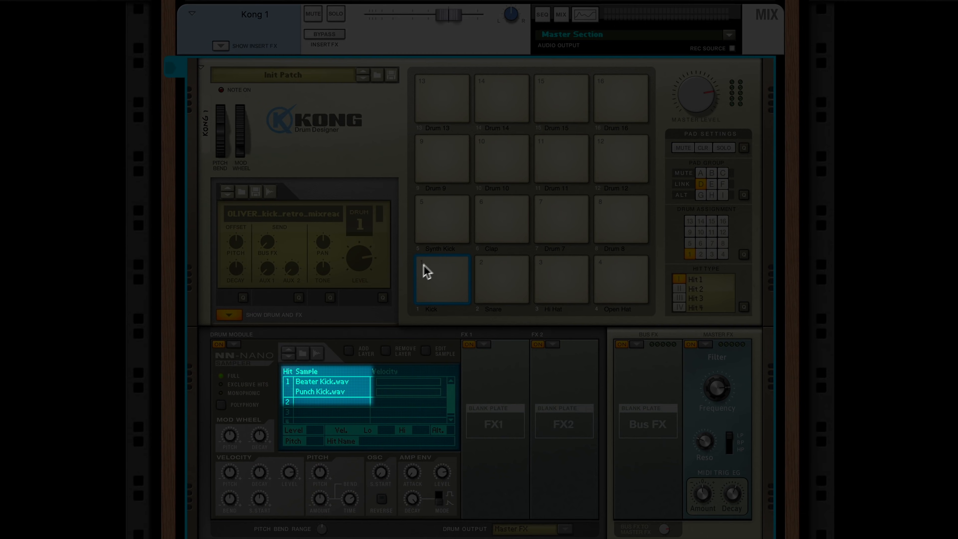
Audition Kong's Kick, Synth Kick and Snare pads
click(442, 280)
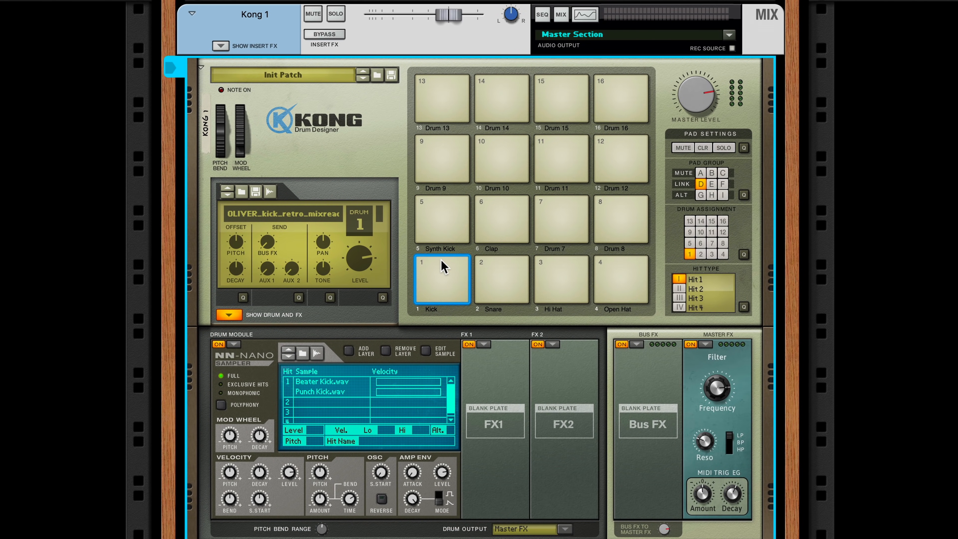
click(441, 219)
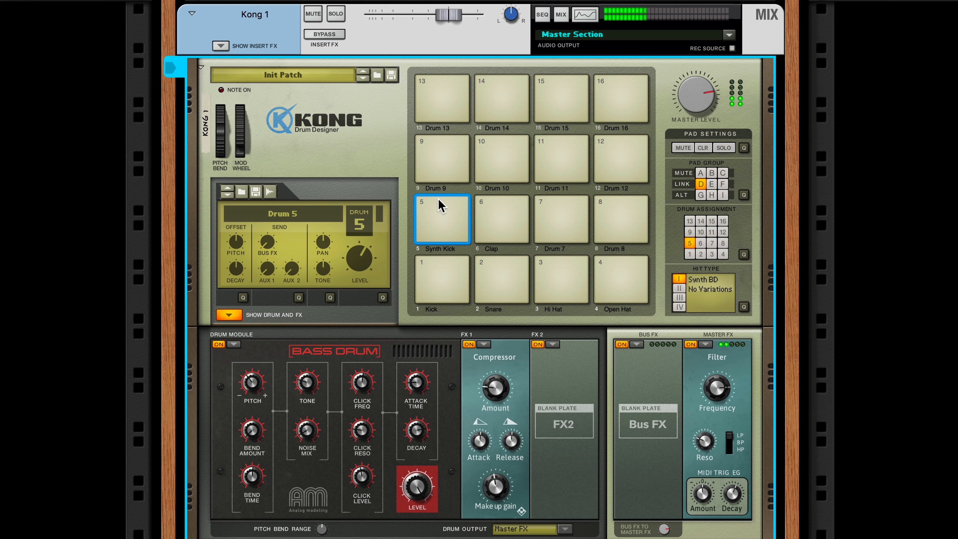
mouse_move(506, 267)
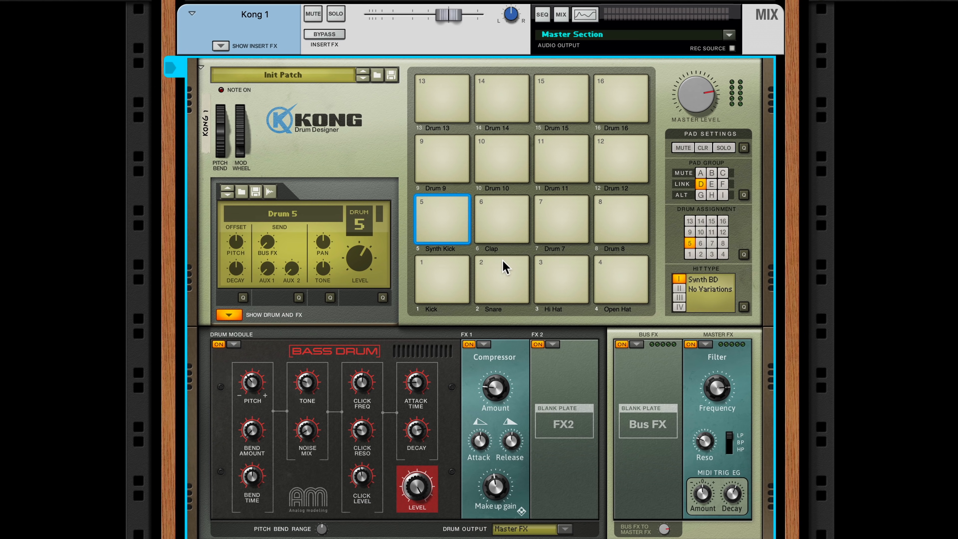
click(501, 280)
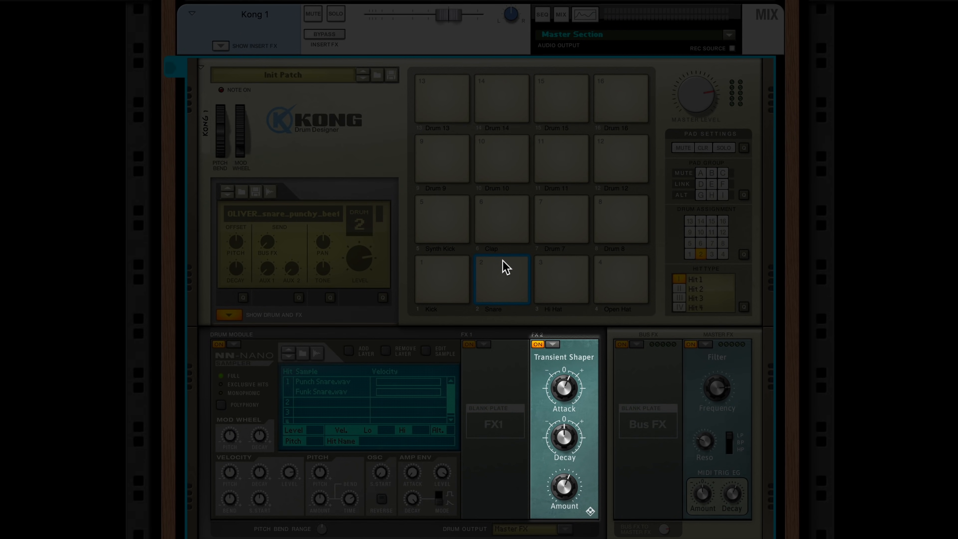
click(689, 344)
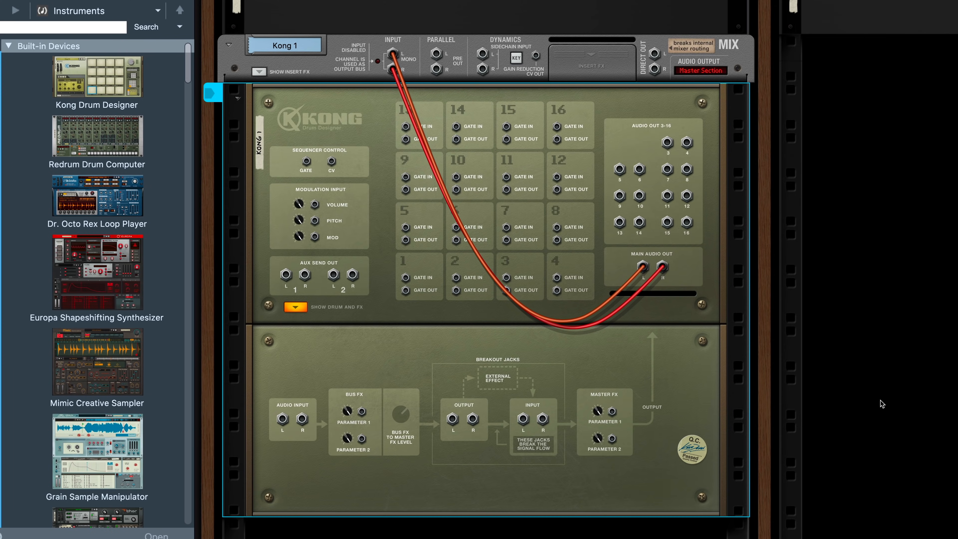
Open the Instruments browser to add a Redrum Drum Computer above Kong
click(96, 136)
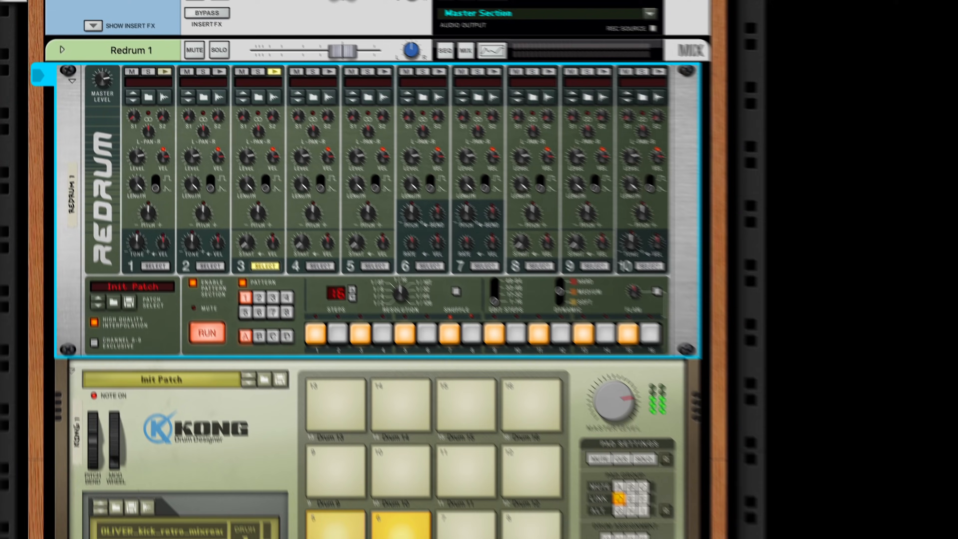
Enable Redrum pattern steps so its gate pulses trigger Kong's Kick pad
scroll(down, 3)
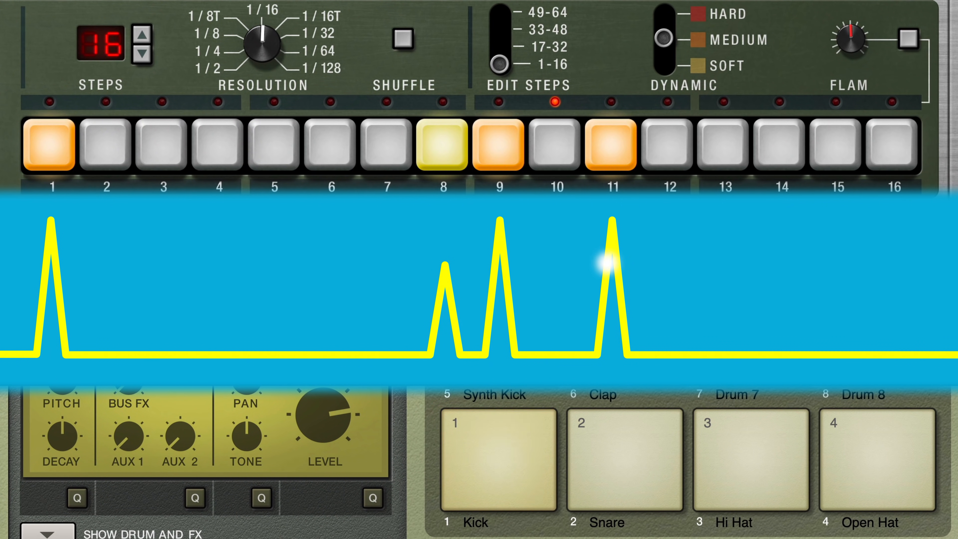
click(497, 459)
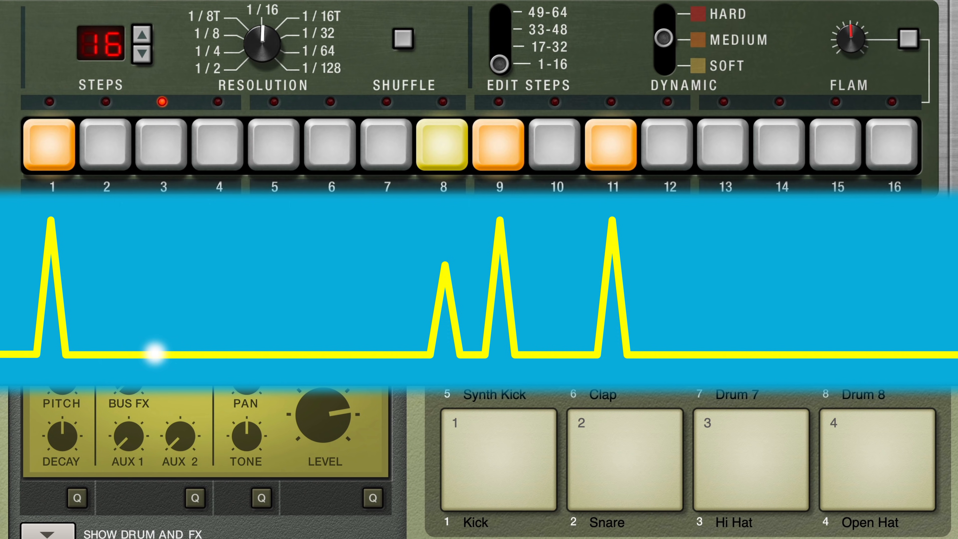
click(498, 460)
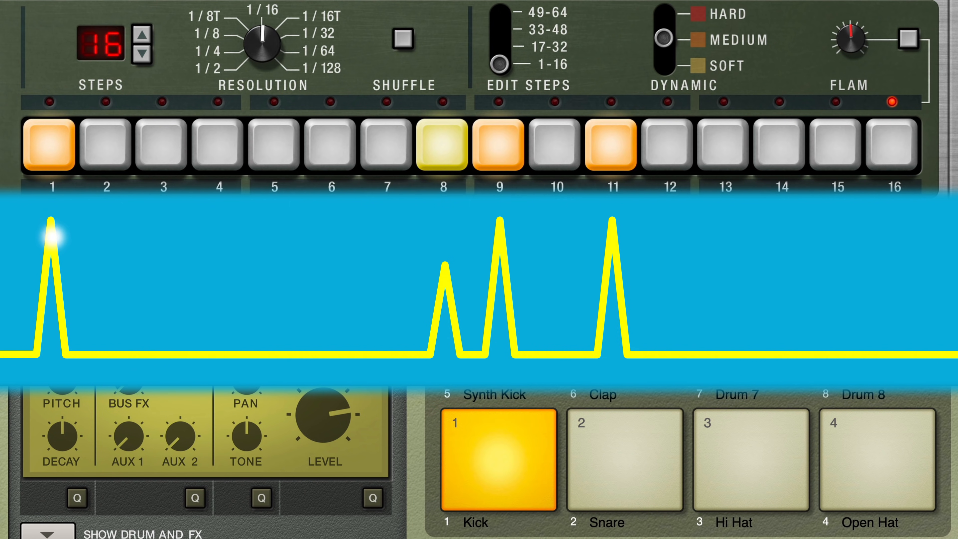
click(499, 460)
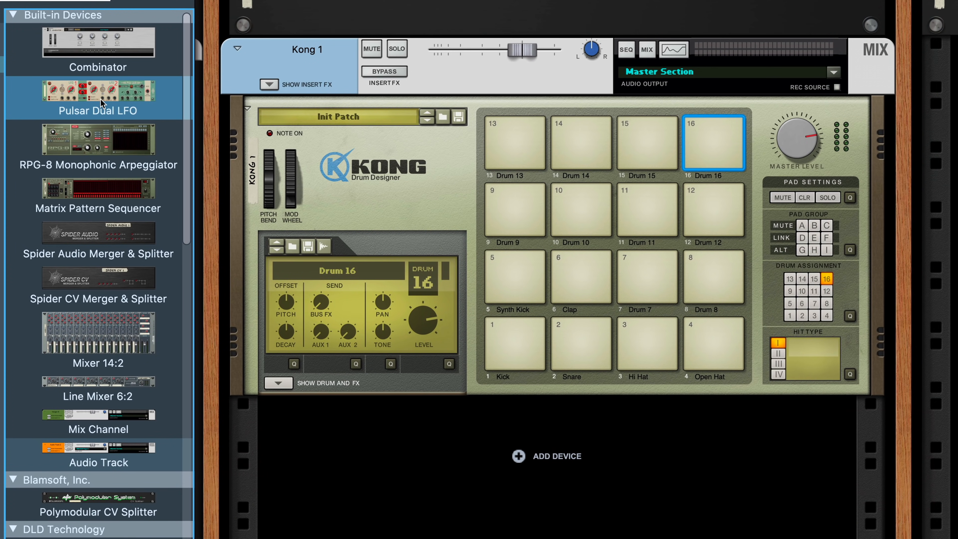
double_click(98, 90)
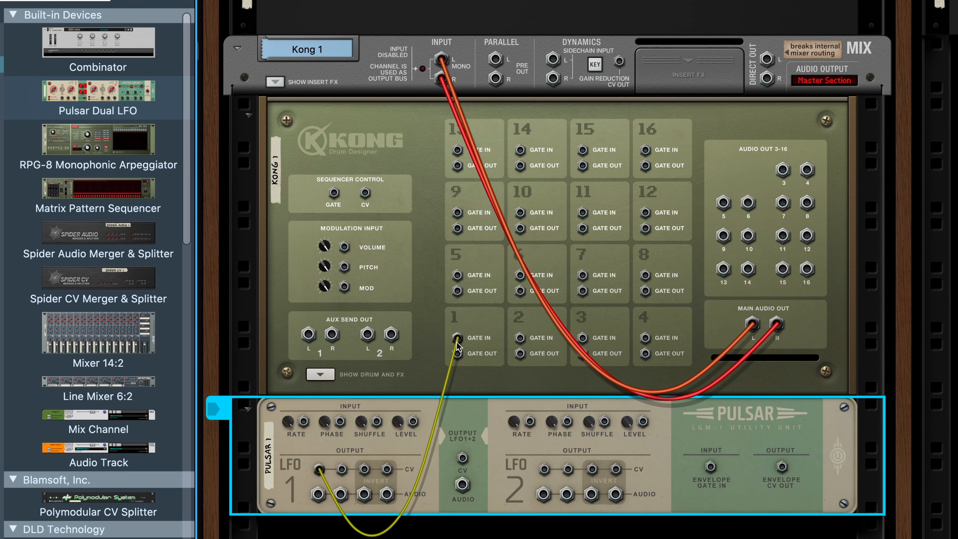
mouse_move(419, 384)
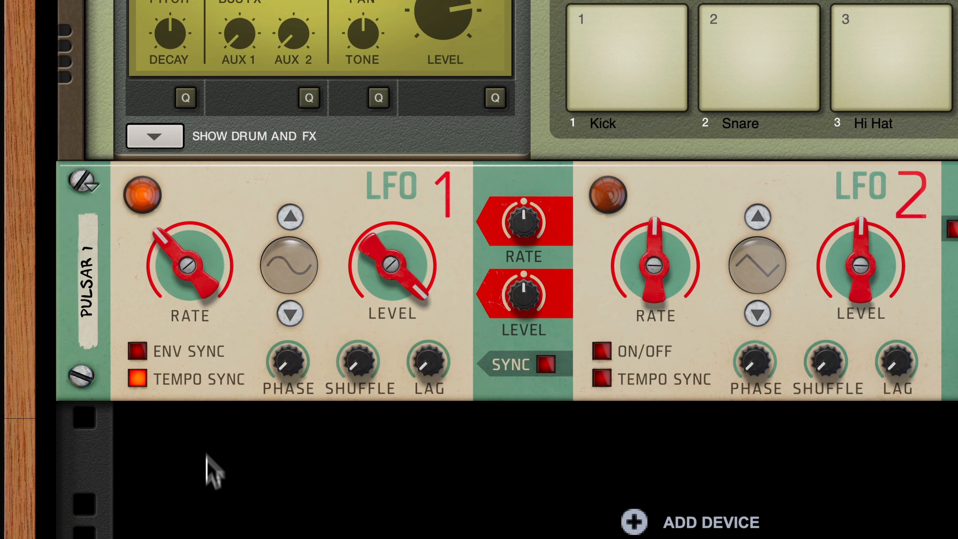
click(186, 263)
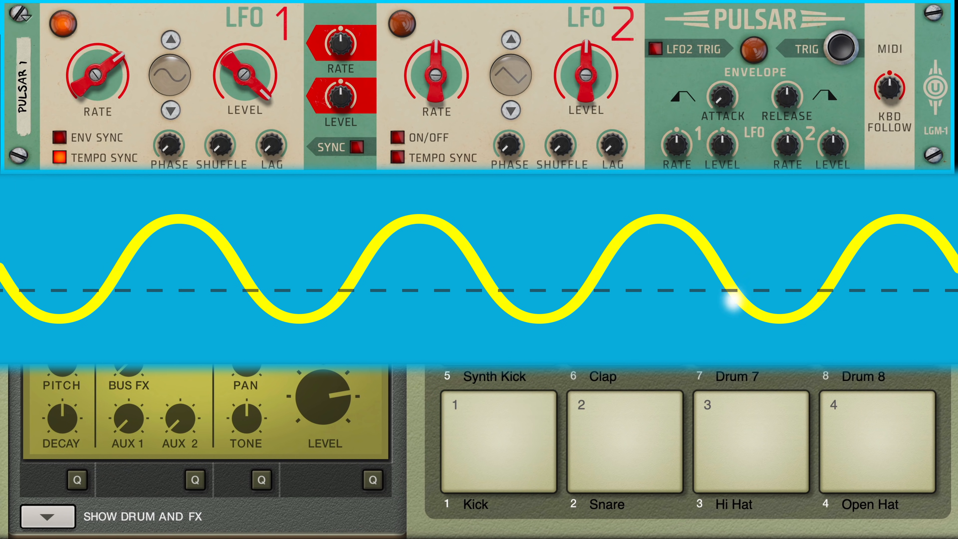
click(497, 439)
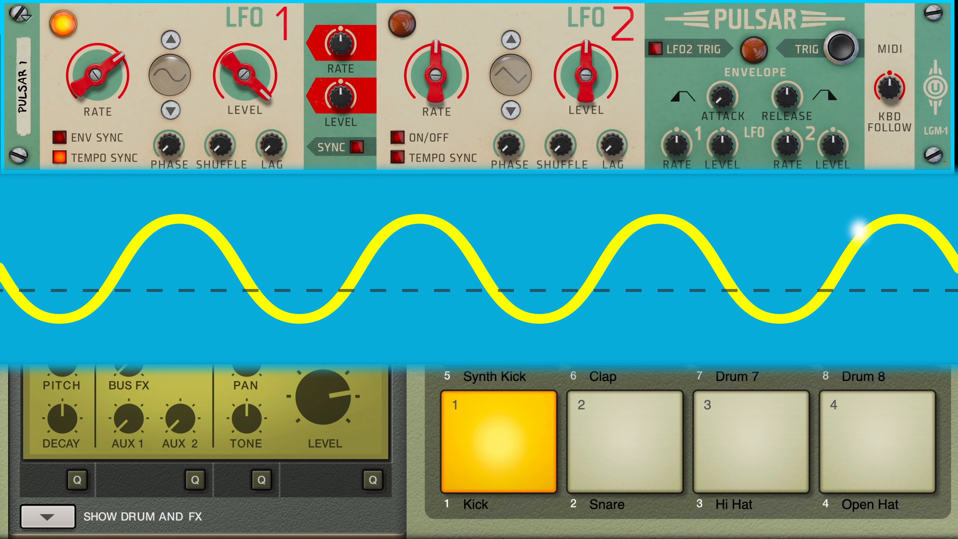
click(498, 439)
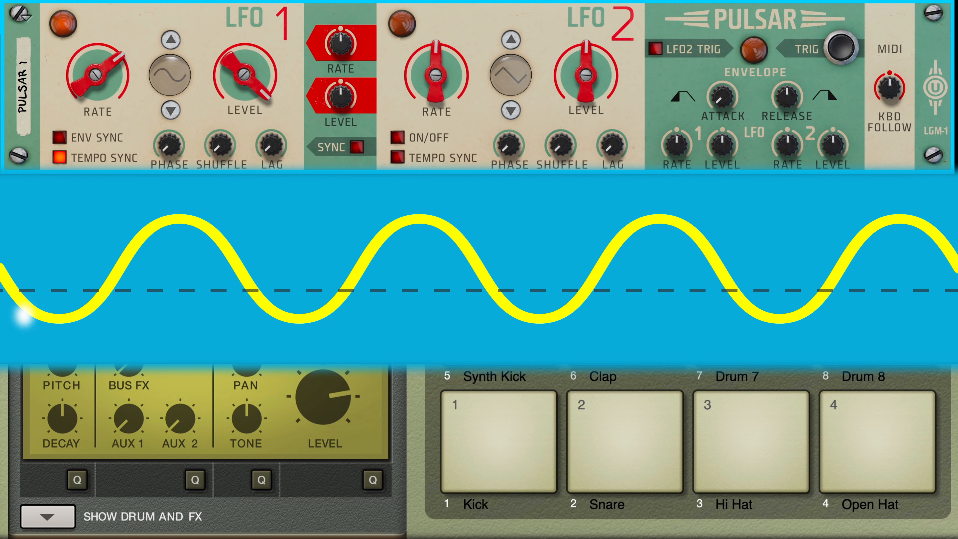
click(498, 440)
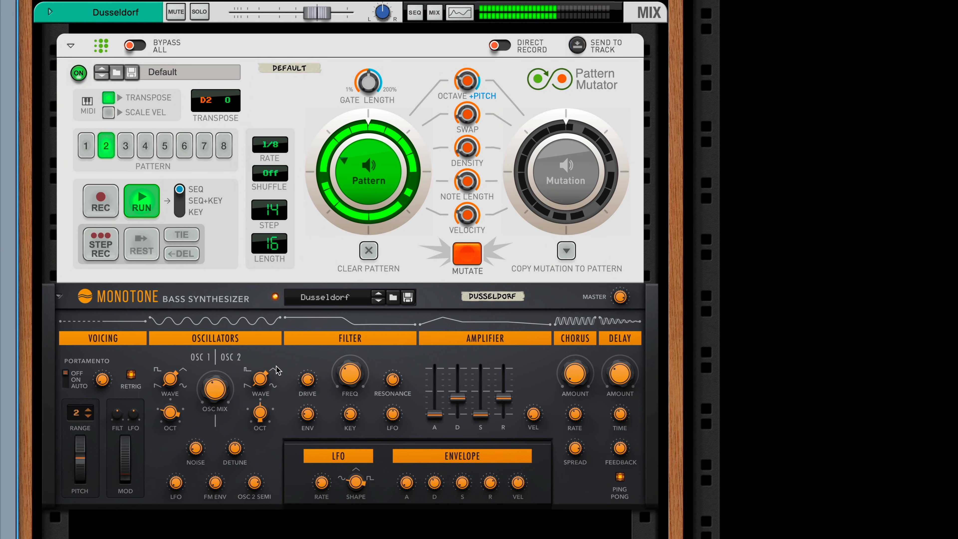
Select pattern 3 on the Pattern Mutator driving the Monotone bass
click(124, 145)
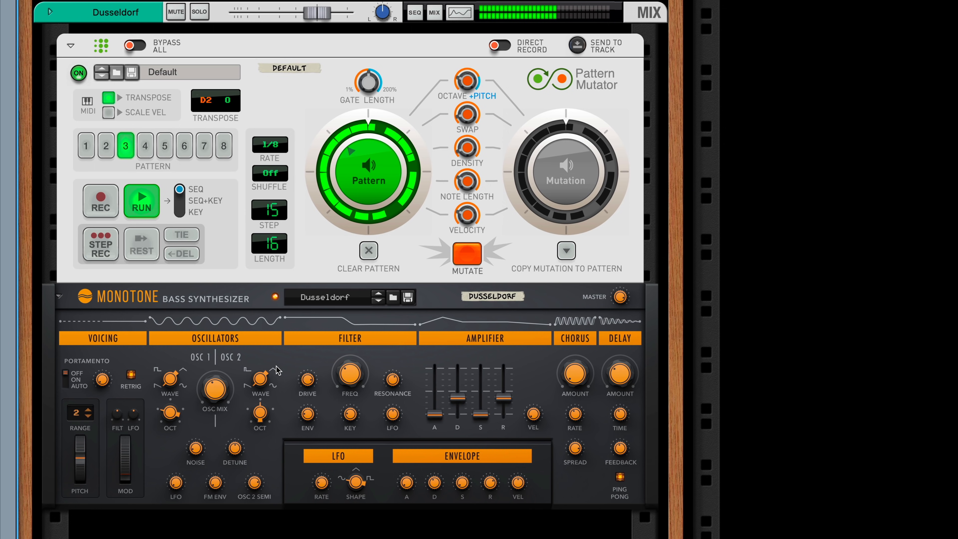
click(105, 145)
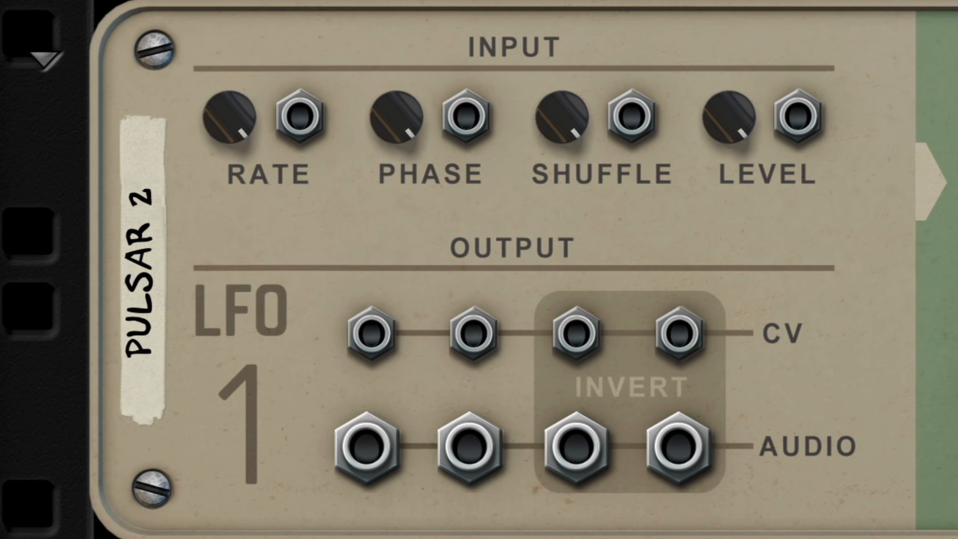
Scroll over to reveal the rear of the rack beside the Built-in Devices browser
scroll(right, 3)
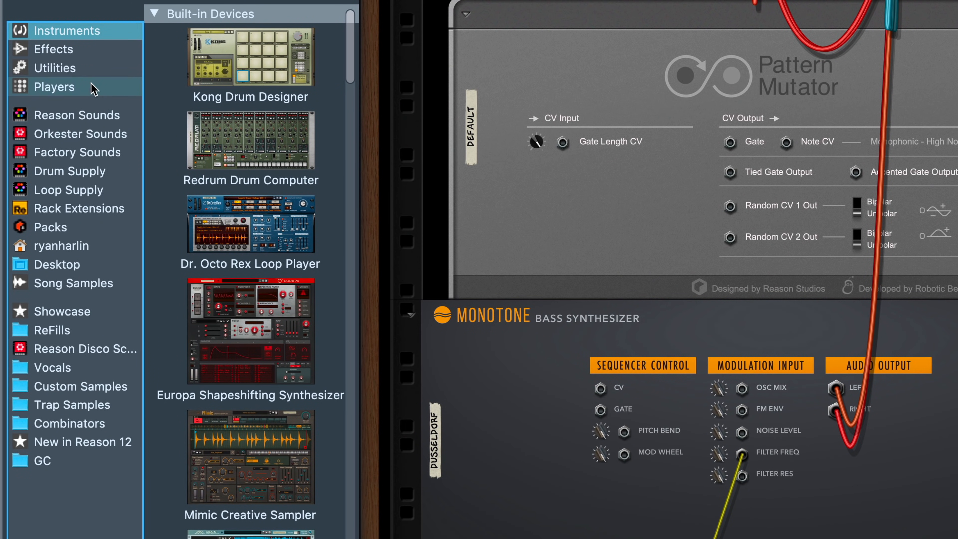
Show the Utilities category in the browser and scroll down to the Skope
click(54, 68)
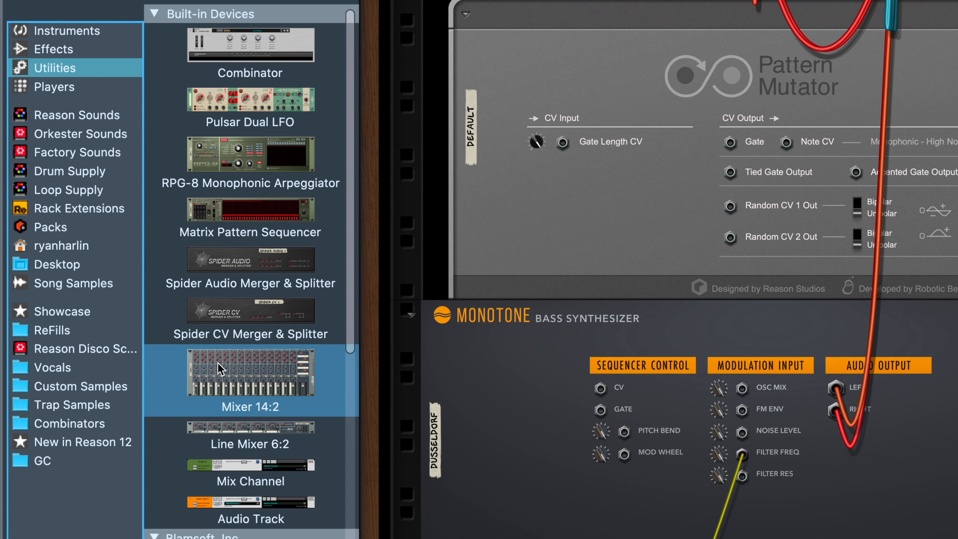
scroll(down, 3)
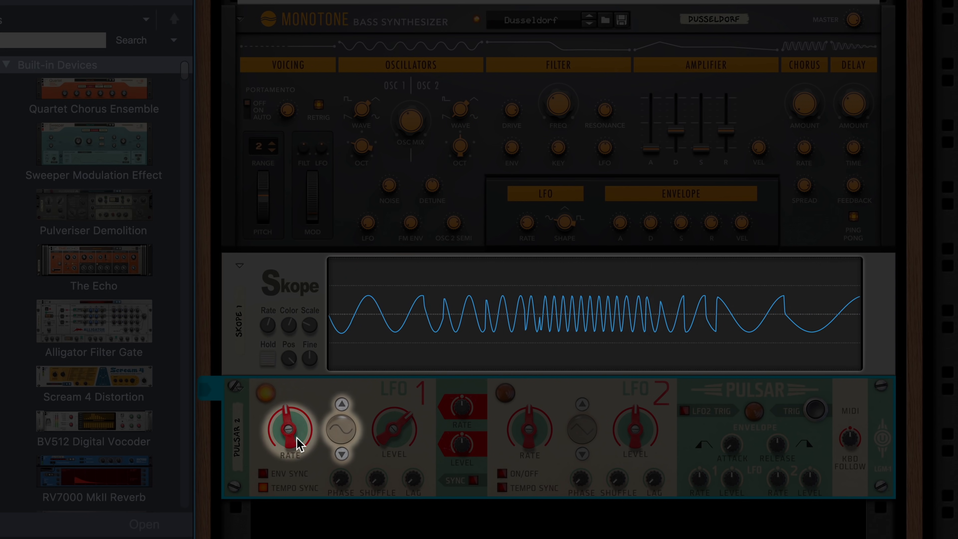
Step Pulsar LFO 1 through sine, square and further waveform shapes shown on the Skope
click(341, 404)
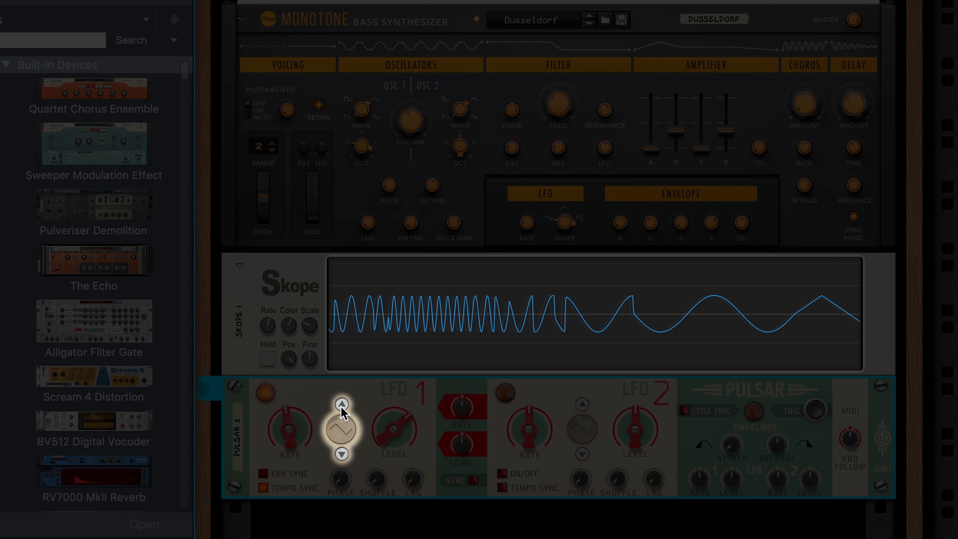
click(341, 403)
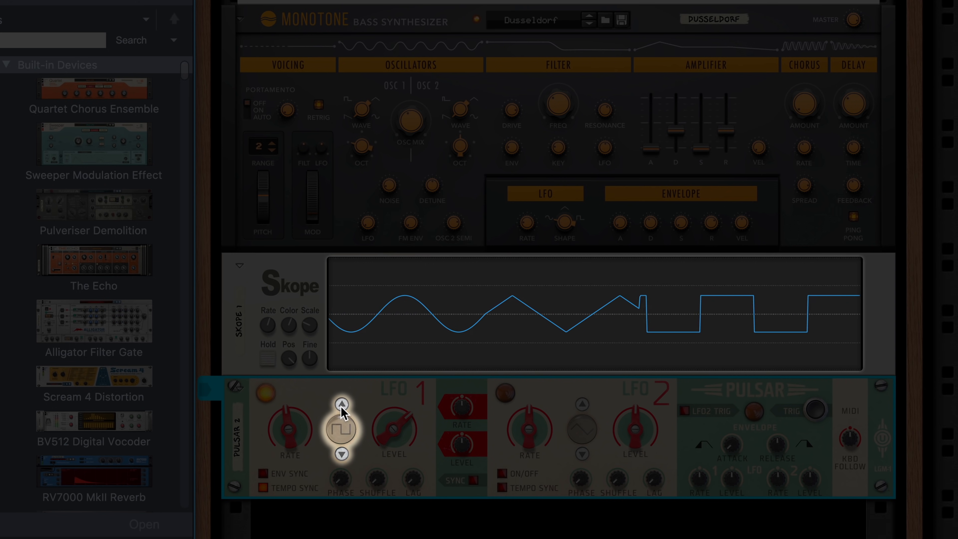
click(341, 404)
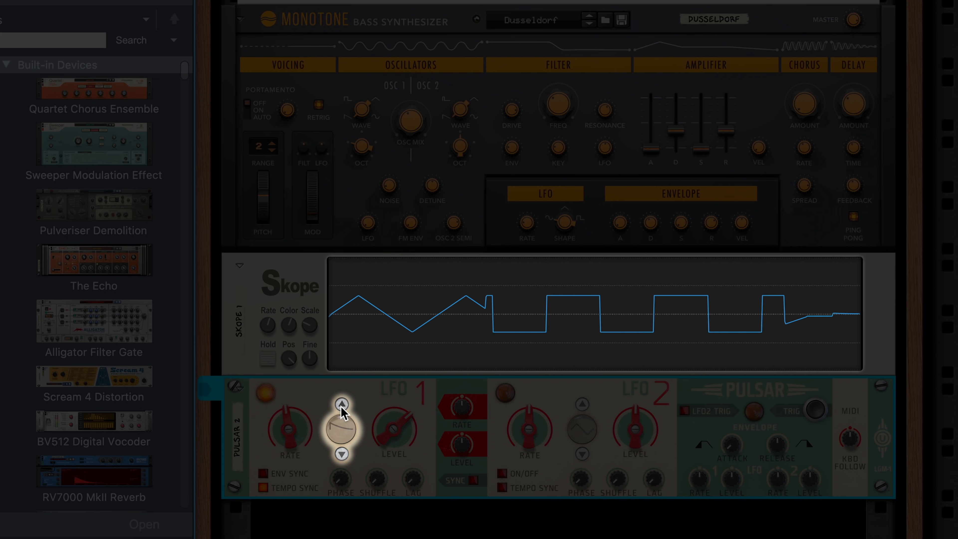
click(341, 404)
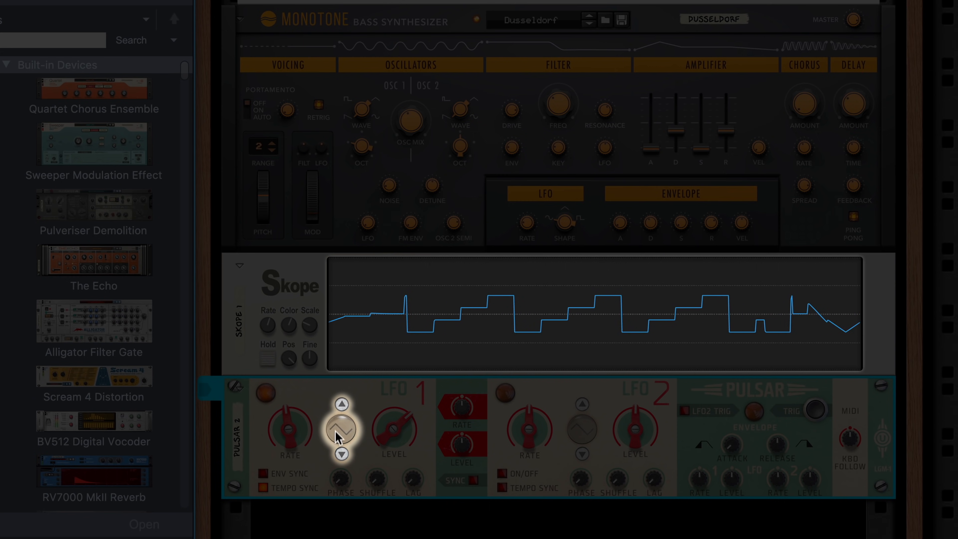
click(341, 430)
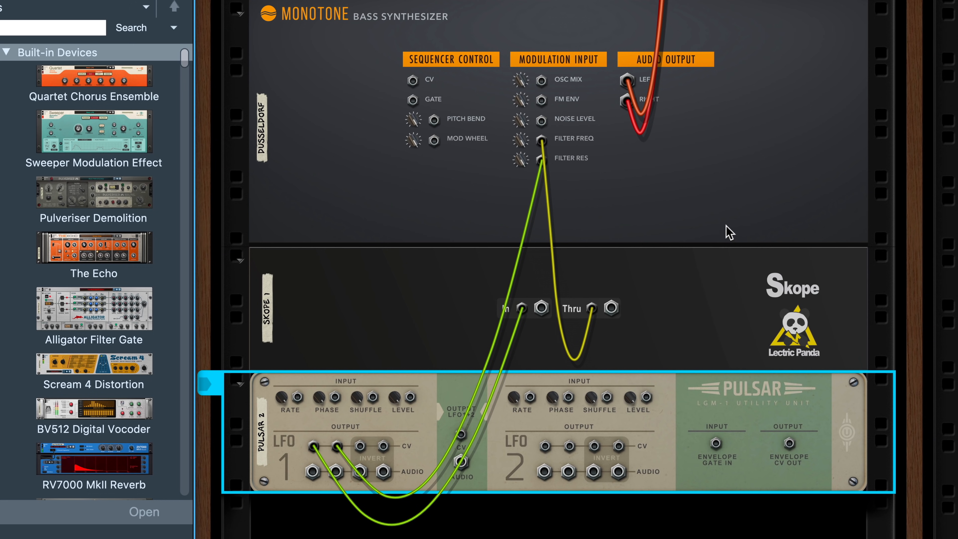
mouse_move(550, 321)
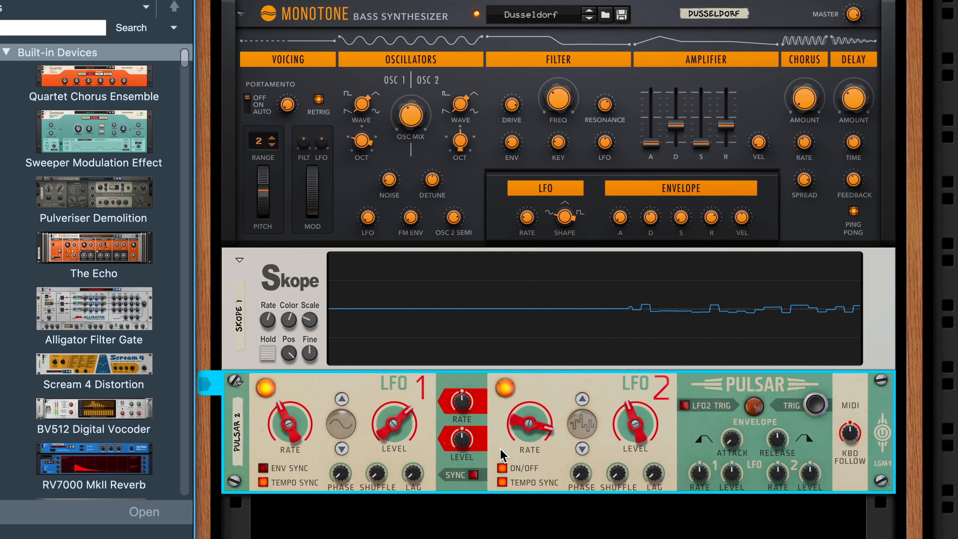
Switch on Pulsar LFO 2 and give it the random stepped waveform
click(502, 388)
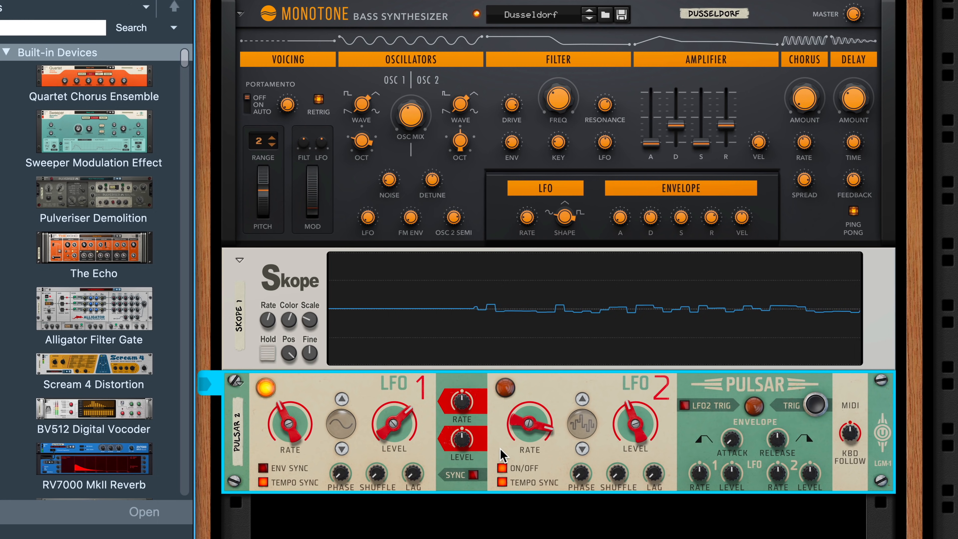
click(504, 387)
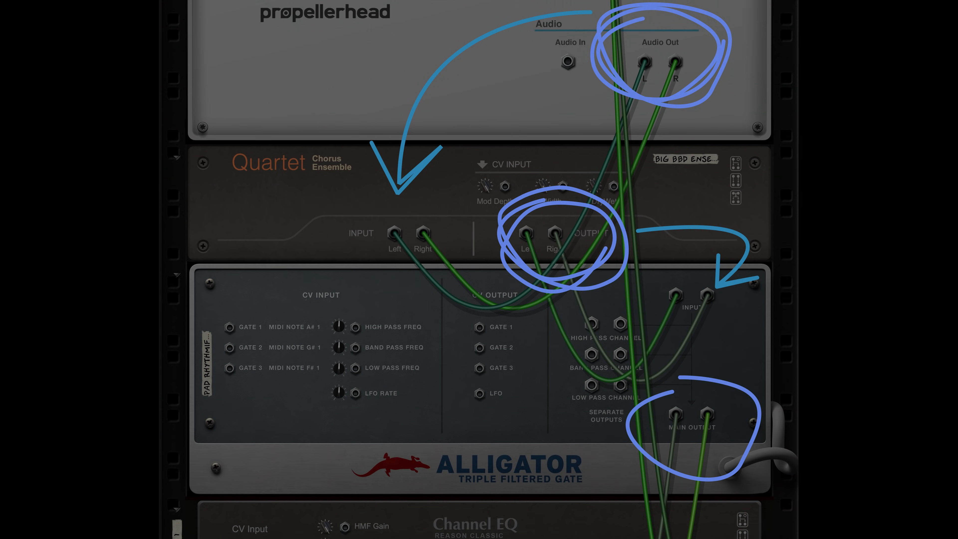
scroll(down, 3)
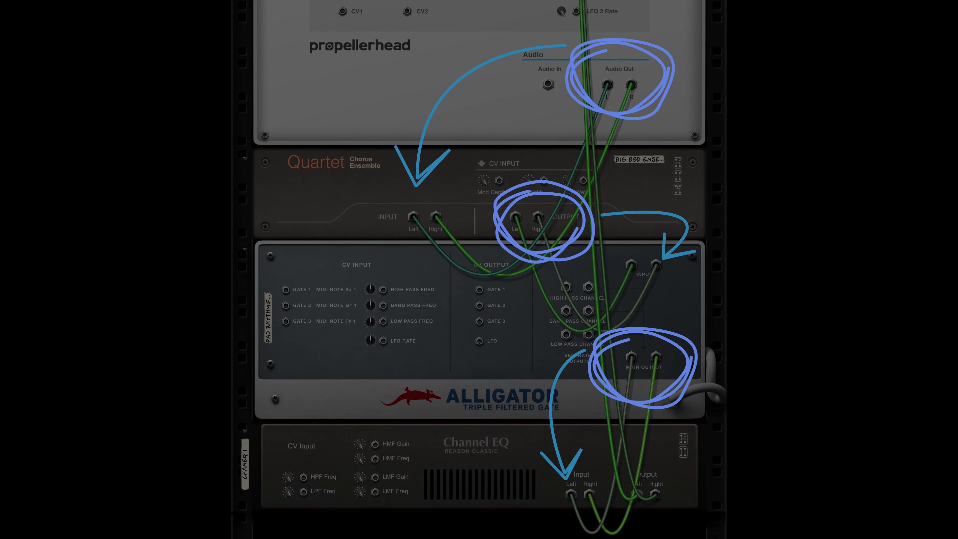